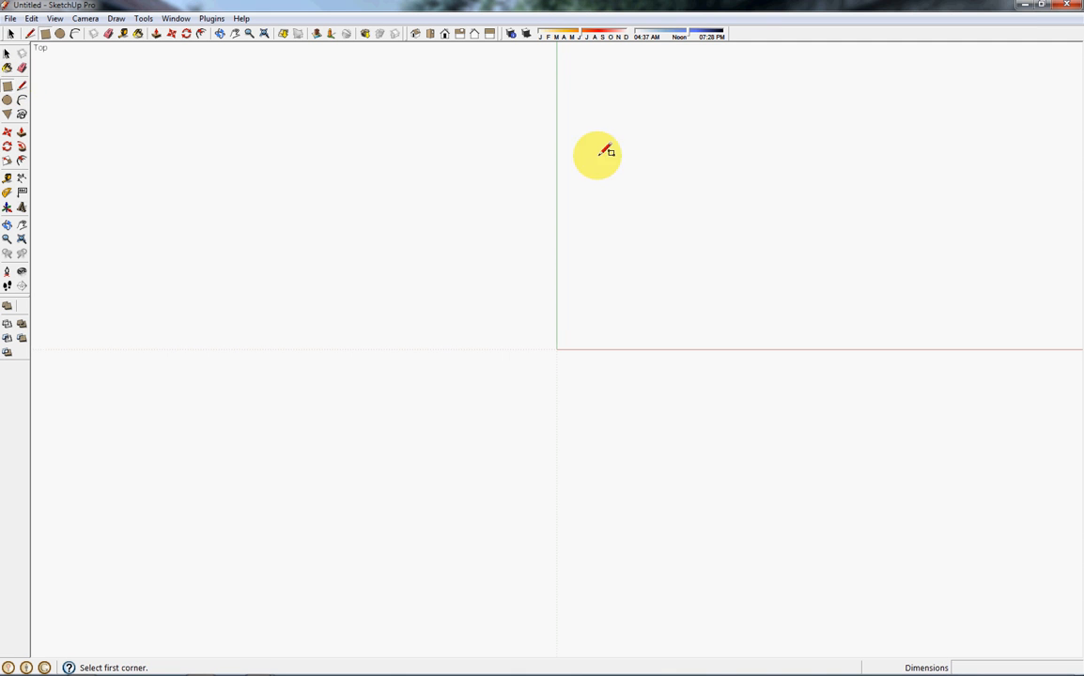
- Draw the 20' rectangular footprint of the building
drag(598, 154, 783, 202)
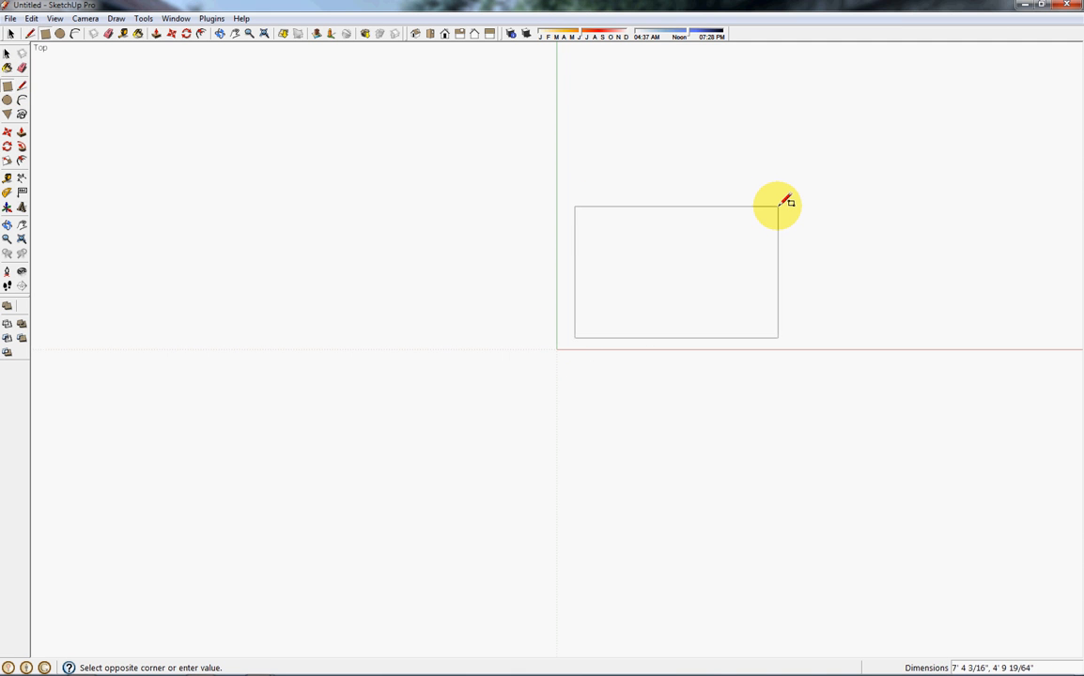
text(20')
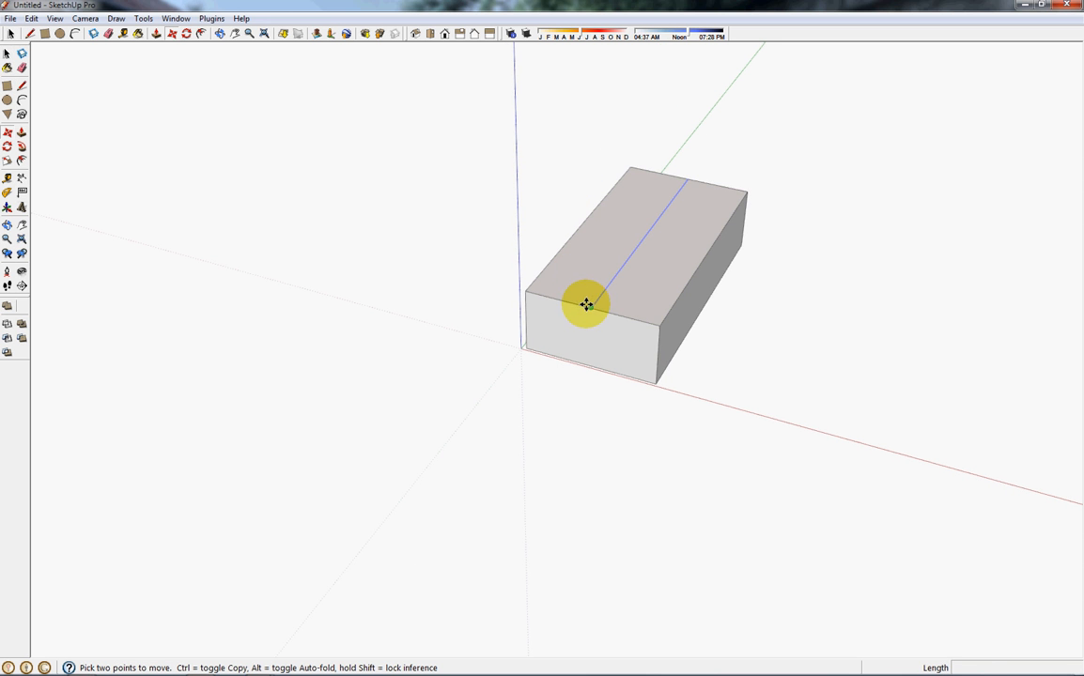
- Orbit around the box for a better view of its front and top
drag(586, 305, 607, 227)
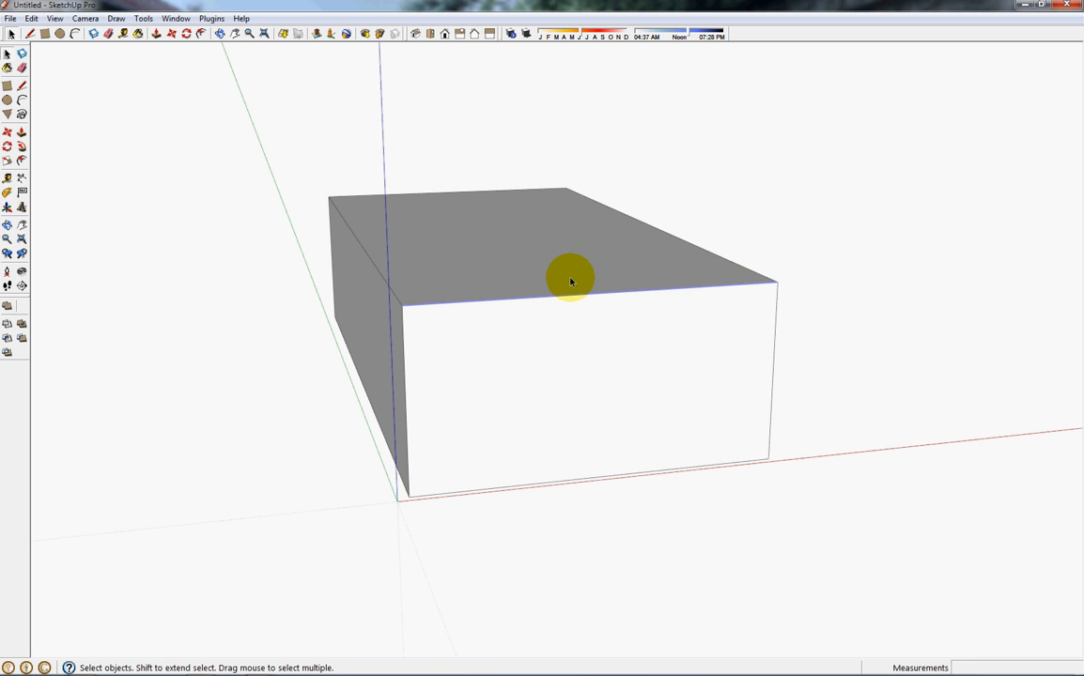
mouse_move(492, 247)
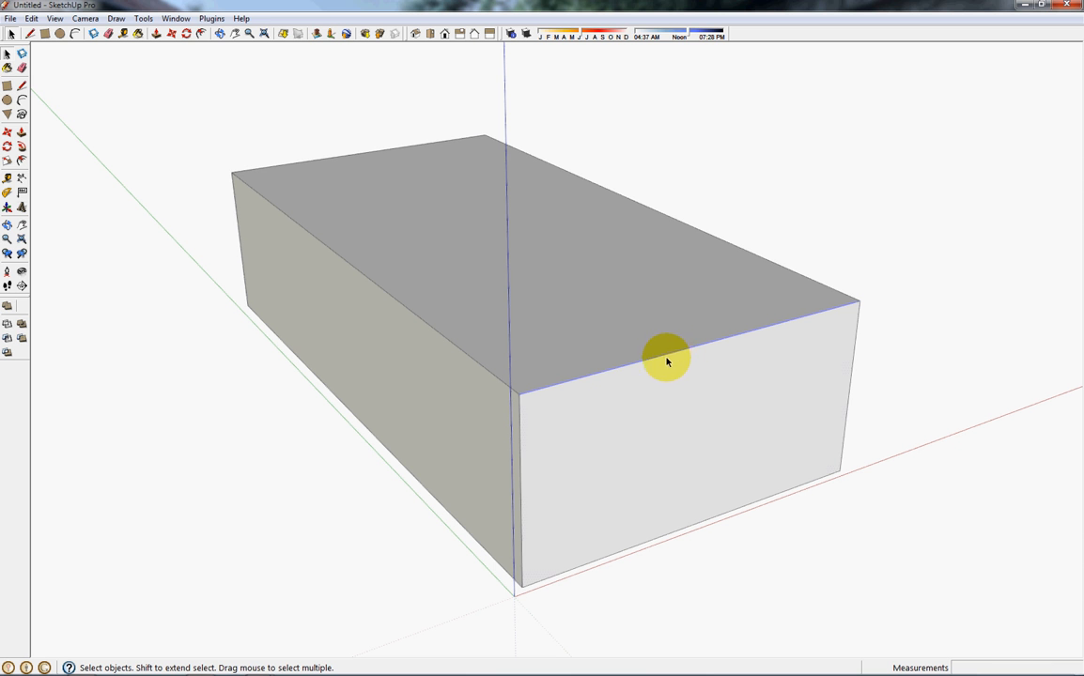
mouse_move(681, 352)
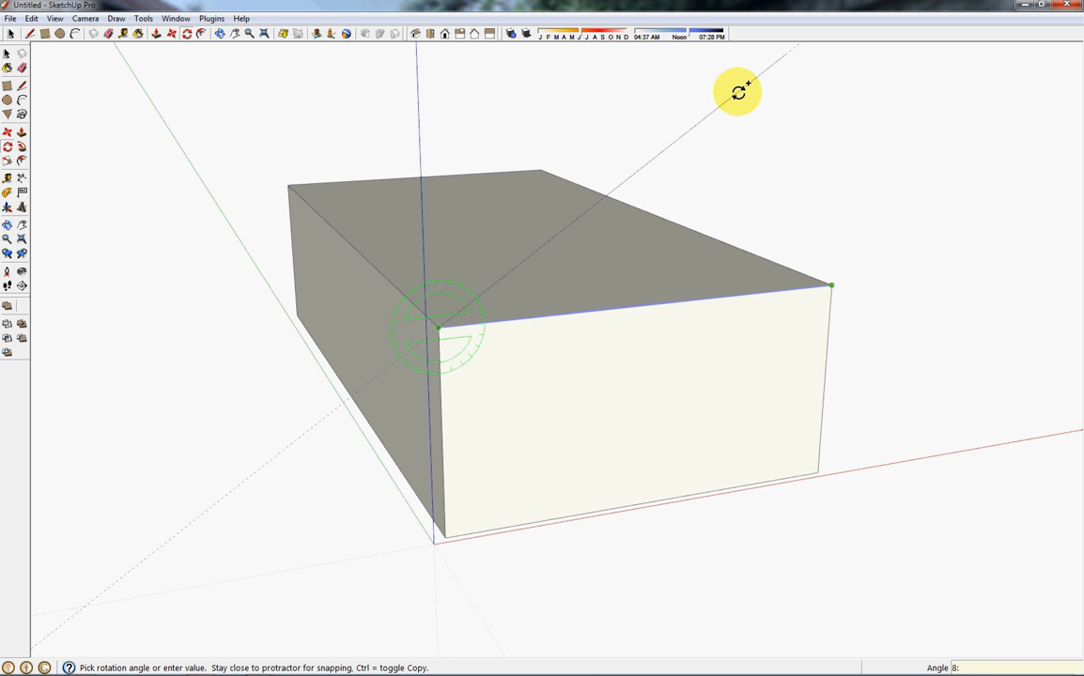
- Rotate-copy roof lines at the front edge (12, then 8) and draw the second slope
text(12)
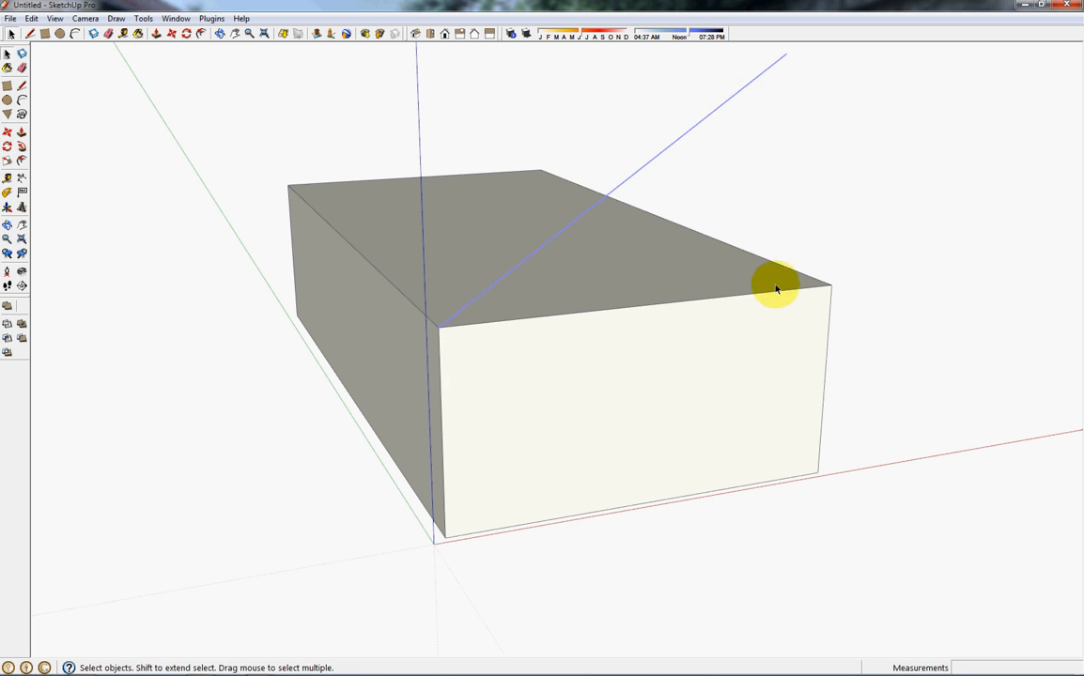
click(7, 131)
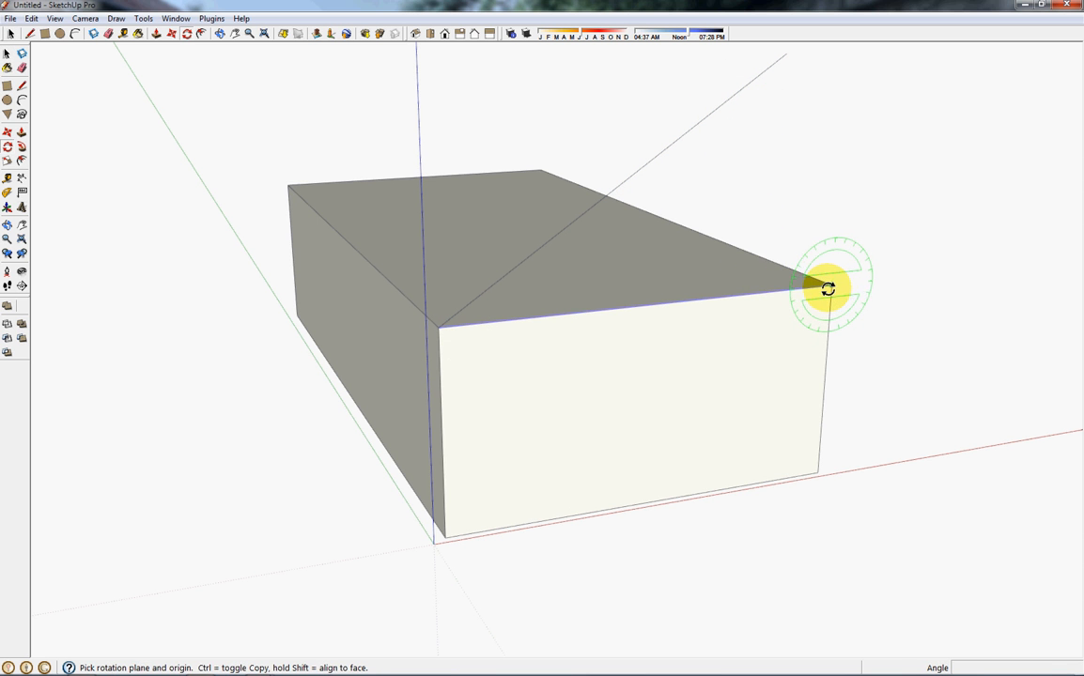
click(830, 288)
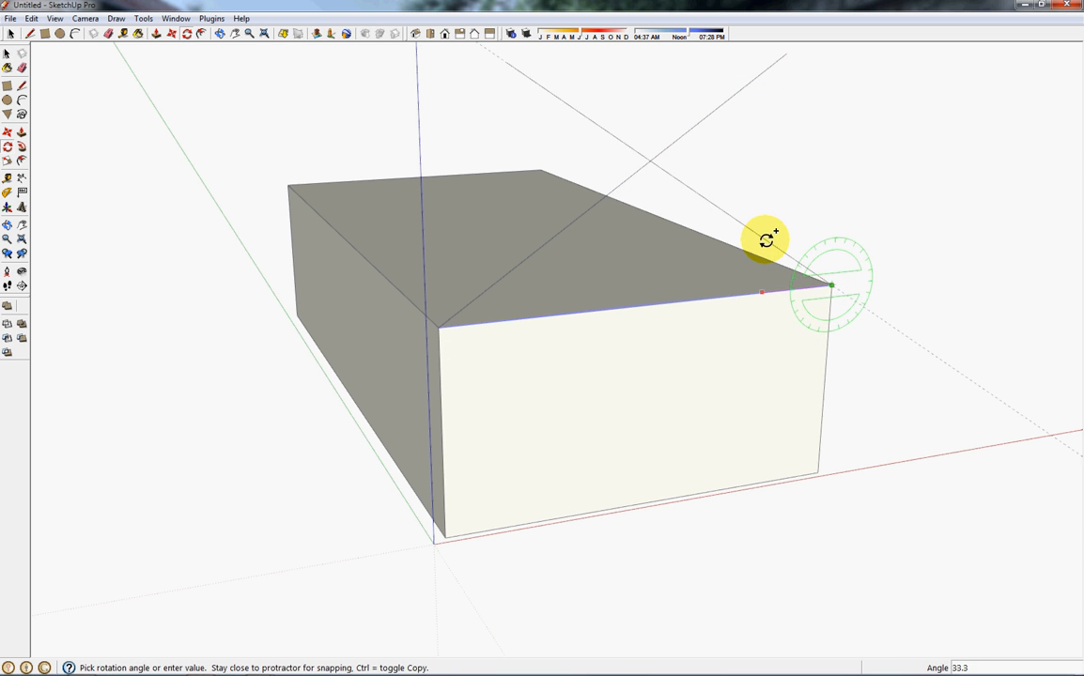
text(8 47/64")
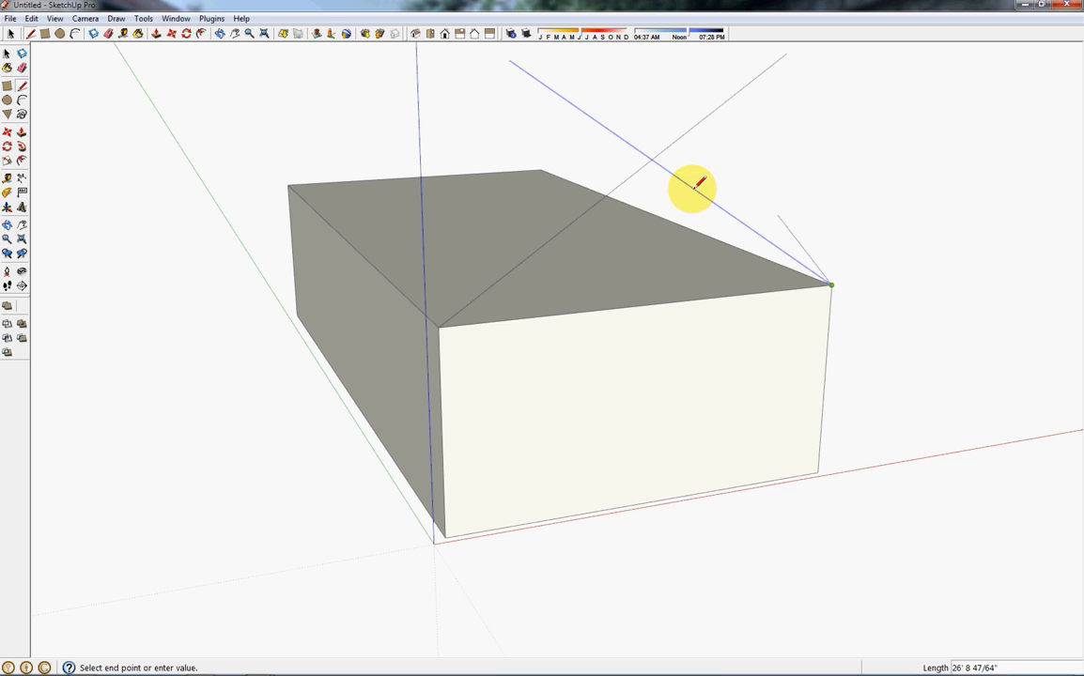
drag(695, 188, 536, 344)
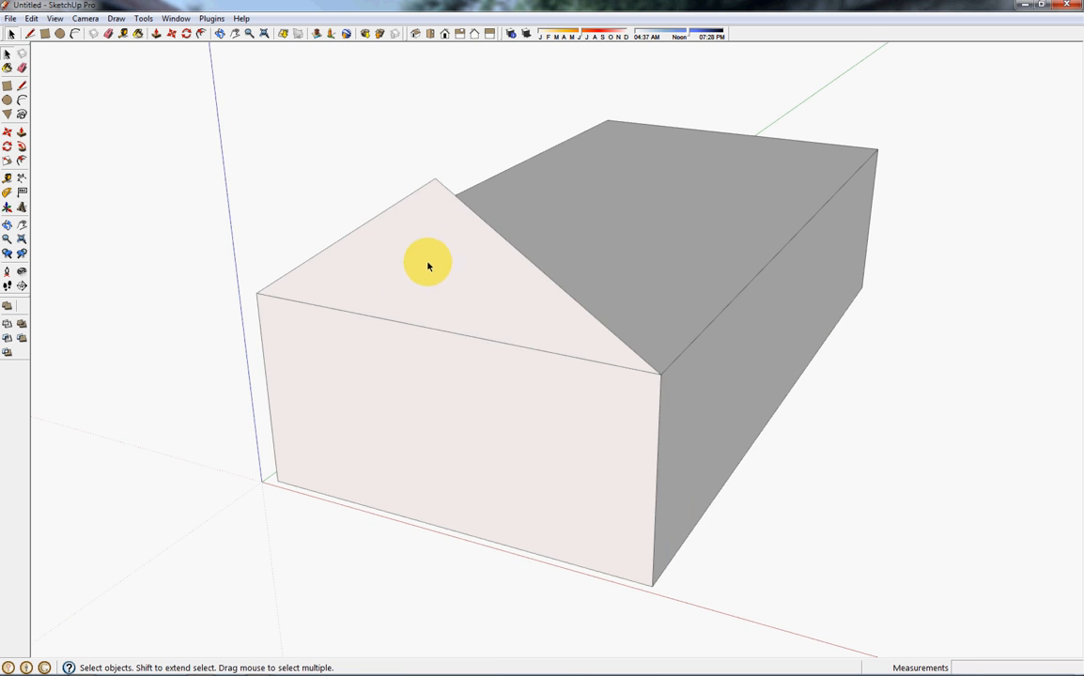
- Group the gable triangle and offset its edges outward for roof thickness
right_click(428, 264)
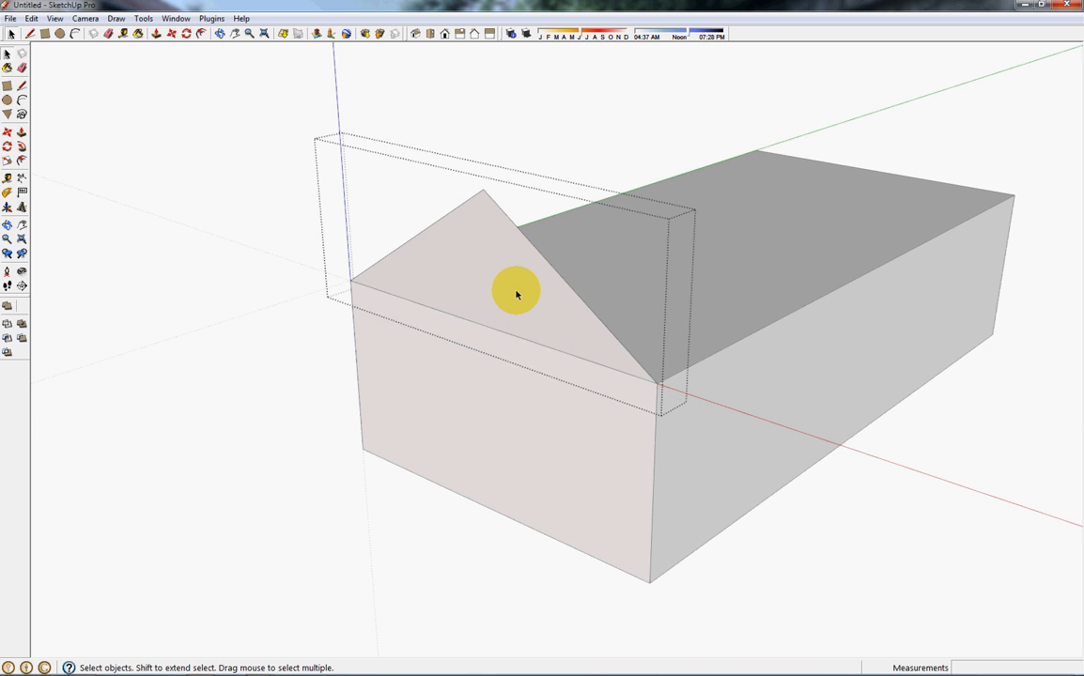
drag(516, 291, 517, 200)
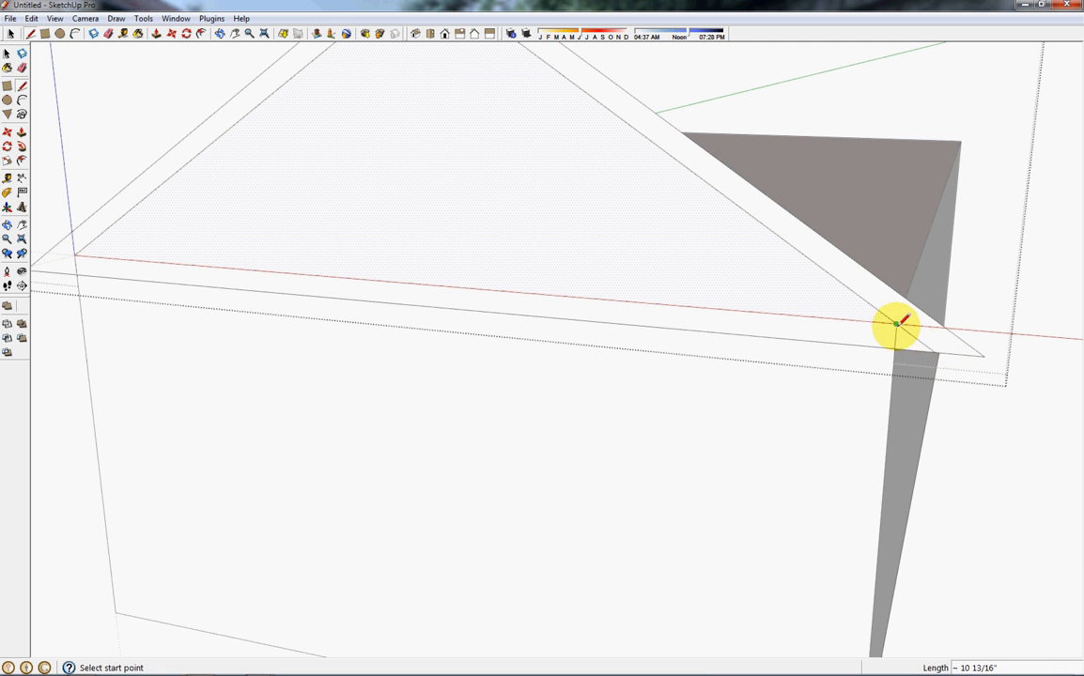
- Cap the right and left eave ends of the offset outline with closing lines
click(897, 324)
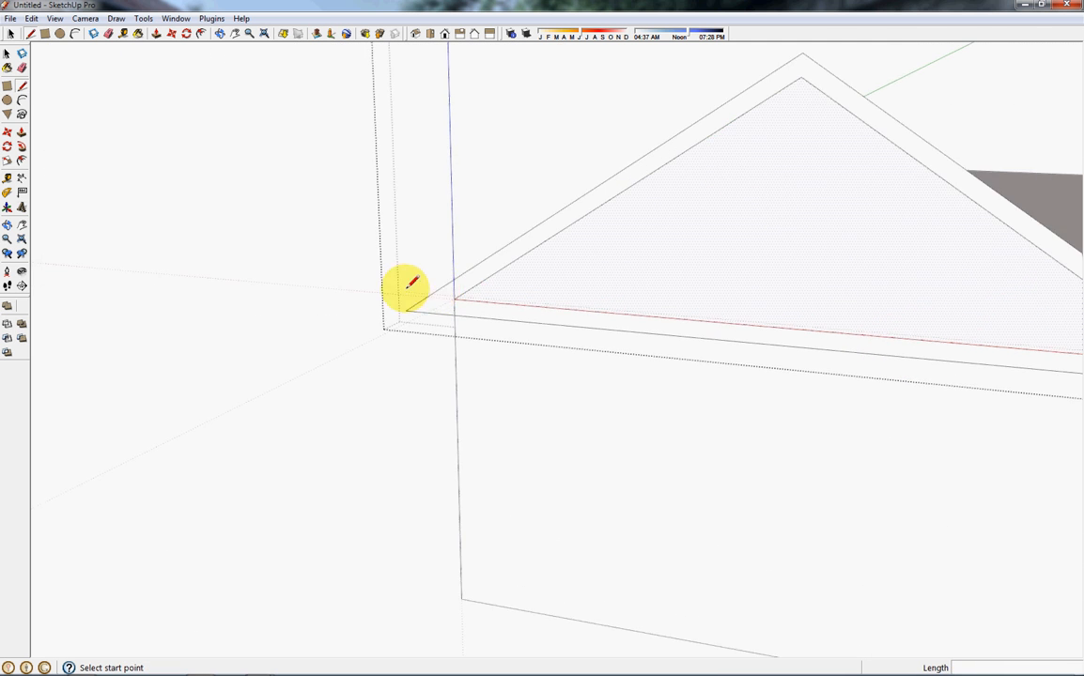
click(408, 283)
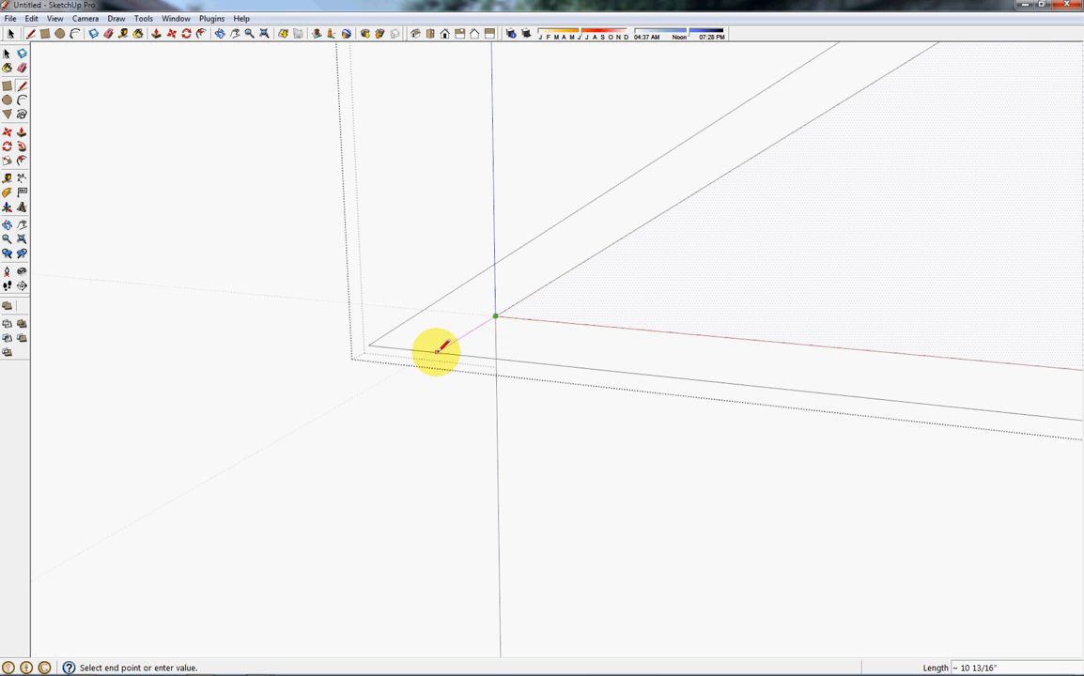
click(437, 355)
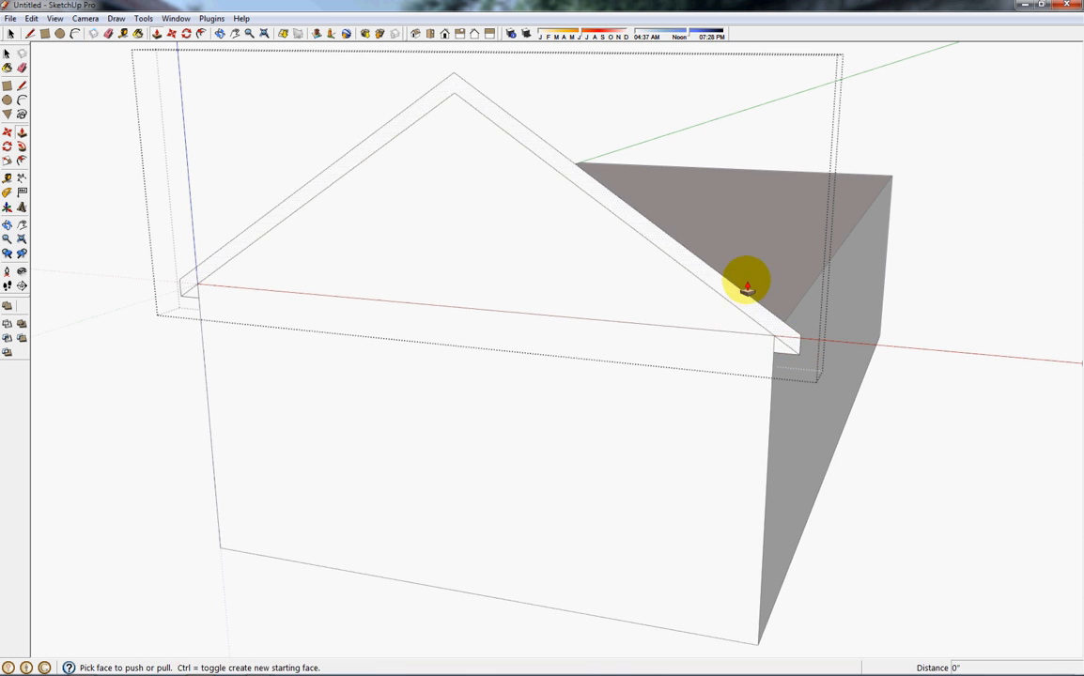
- Extrude the roof profile the full building length and pull one end into an overhang
drag(747, 284, 910, 396)
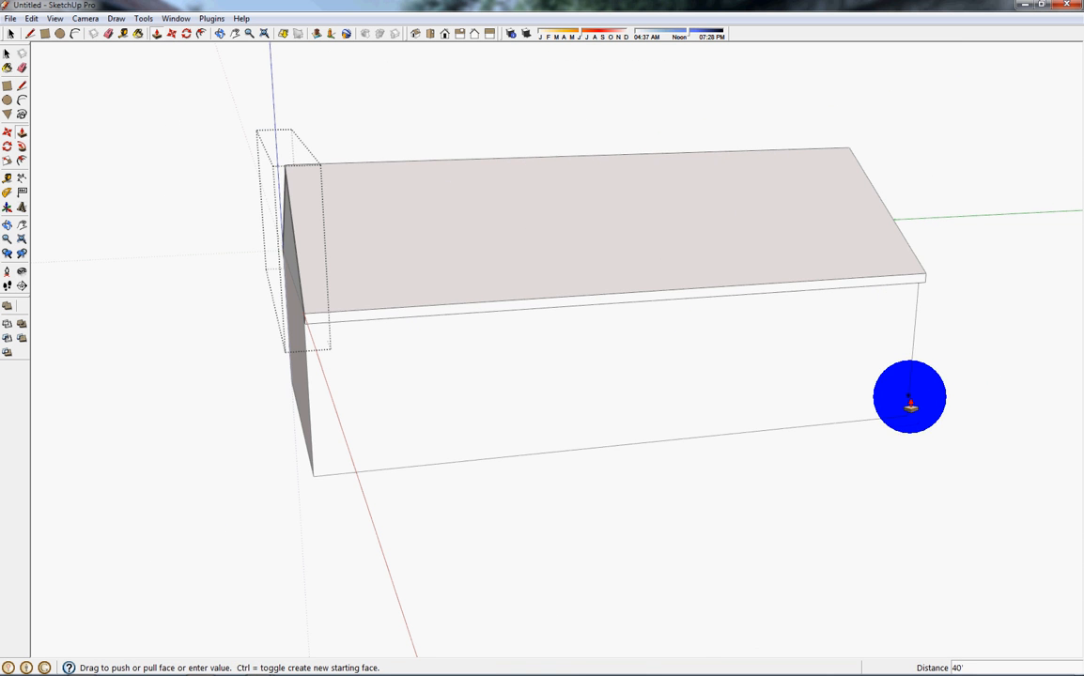
drag(909, 397, 578, 340)
text(6)
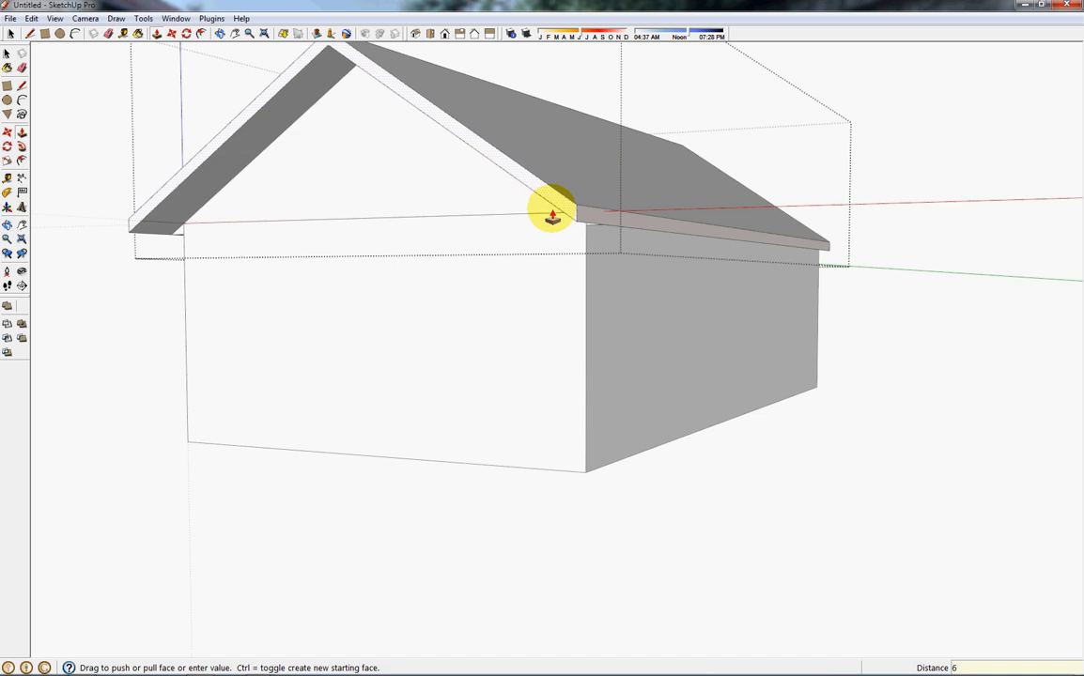
drag(554, 216, 742, 188)
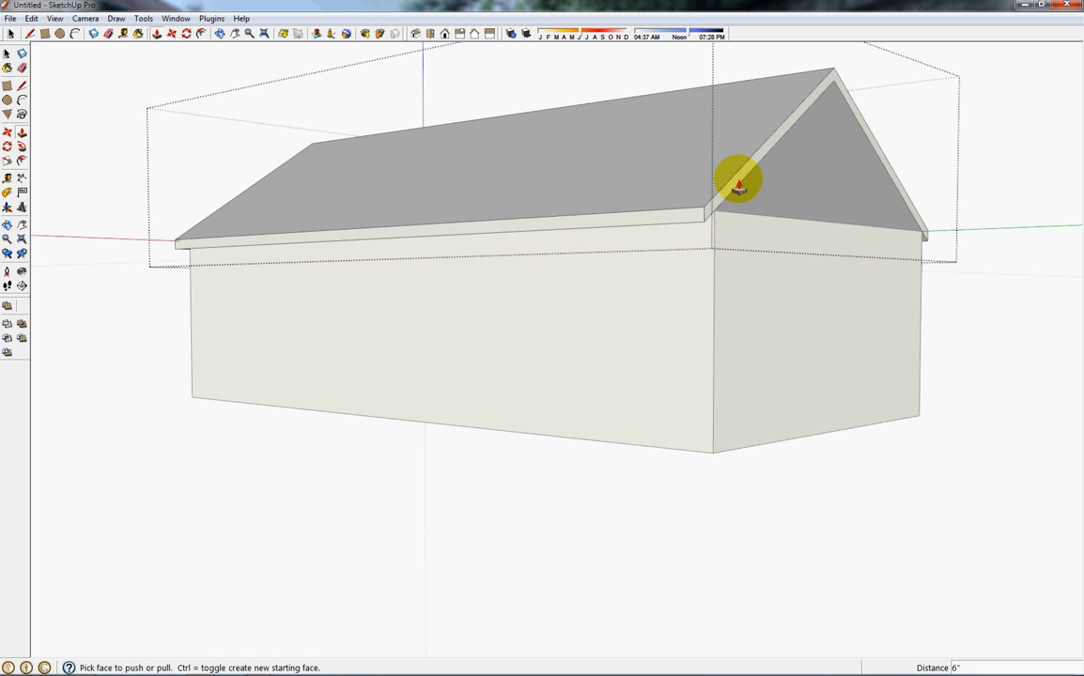
click(751, 177)
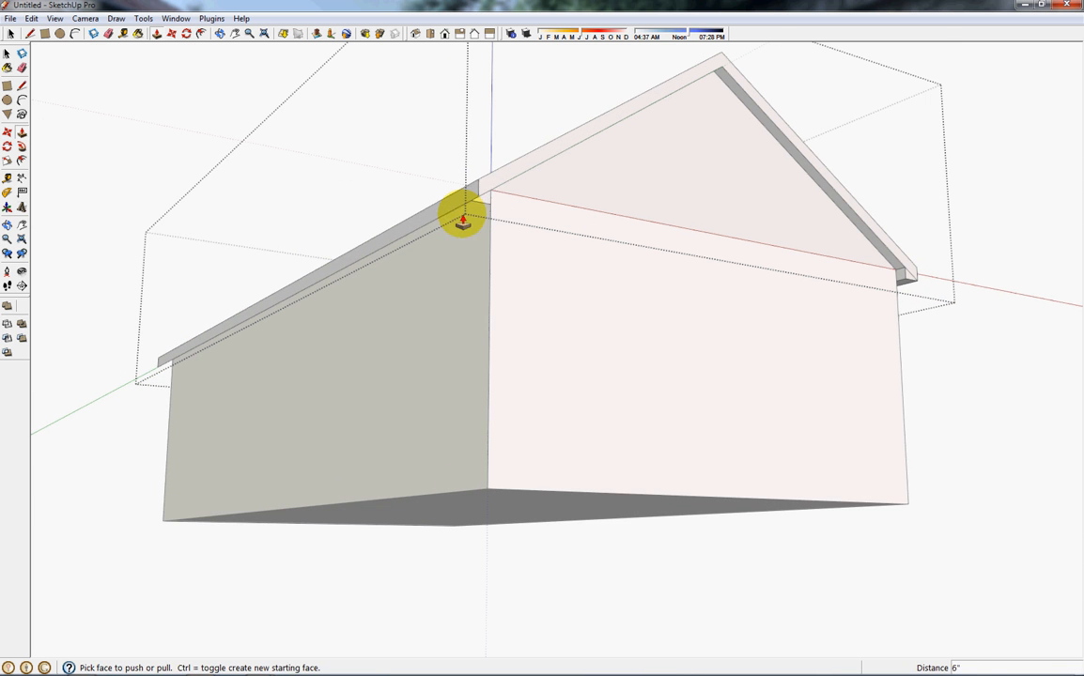
- Pull the other roof end into a 6-inch overhang and orbit to the opposite gable
drag(463, 223, 160, 381)
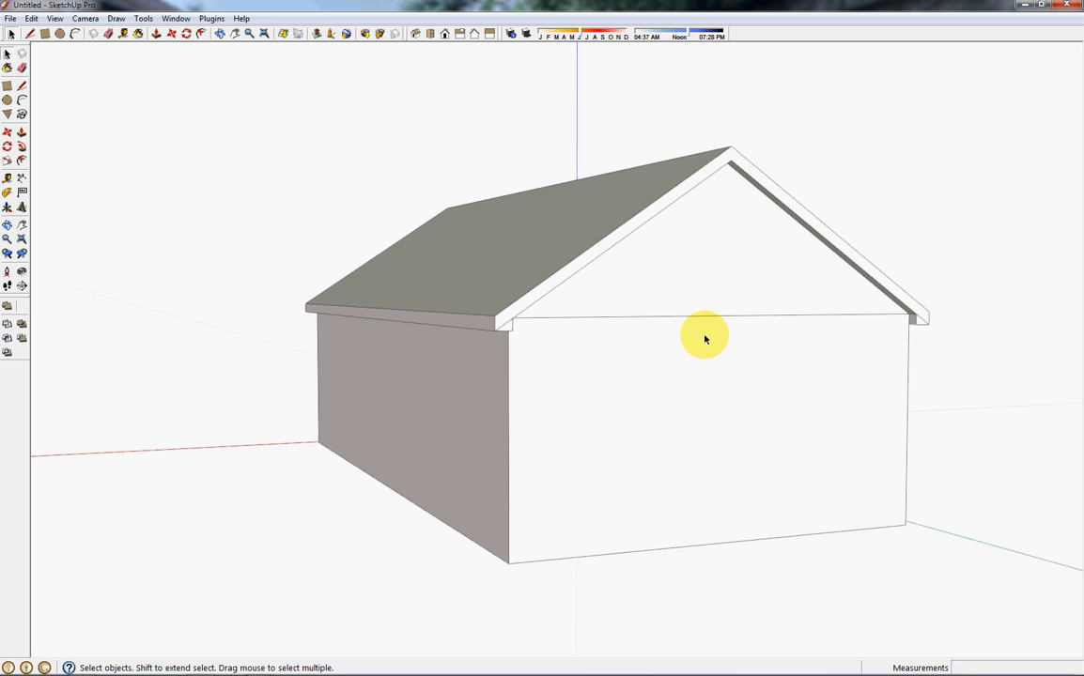
drag(705, 338, 456, 353)
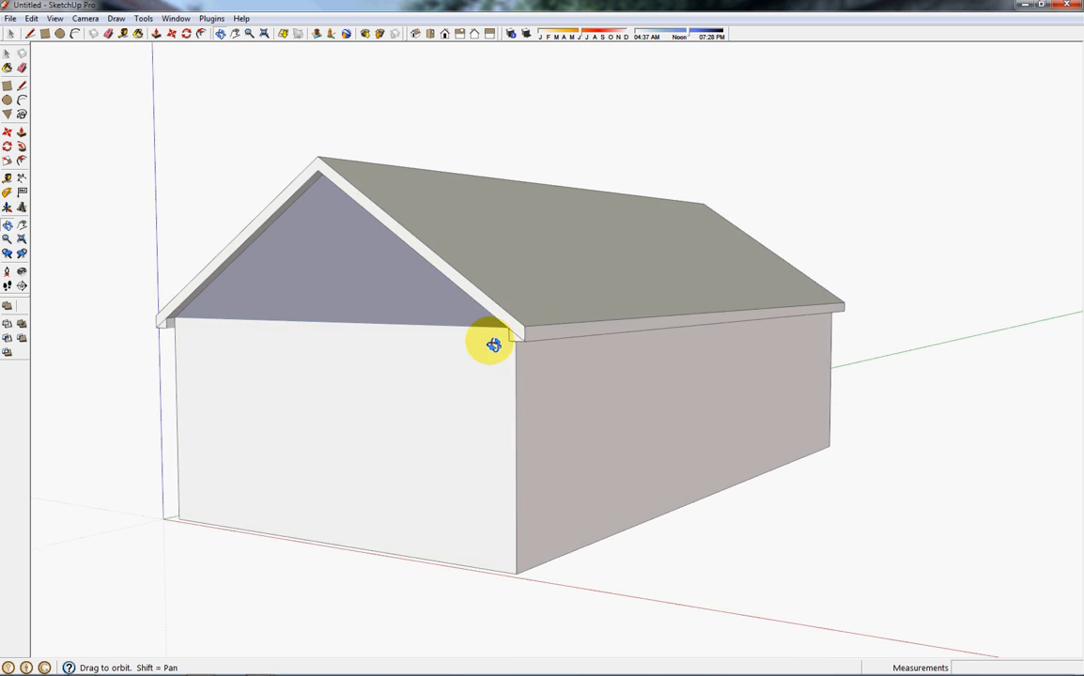
- Reverse the blue-grey gable triangle face so it points outward
drag(493, 343, 390, 235)
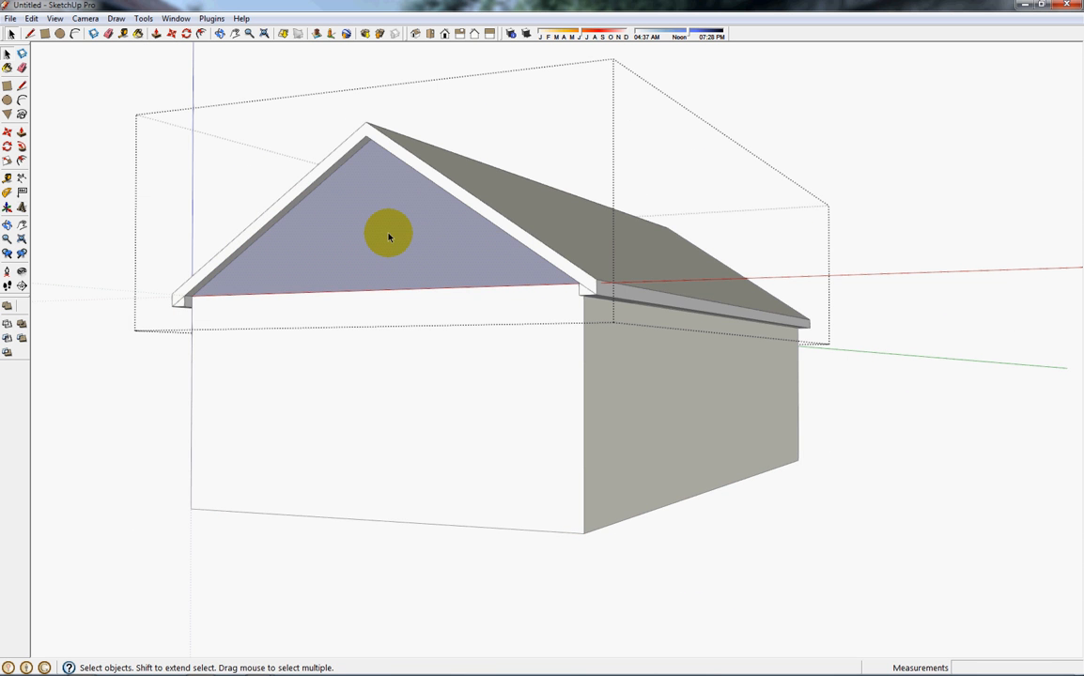
right_click(388, 235)
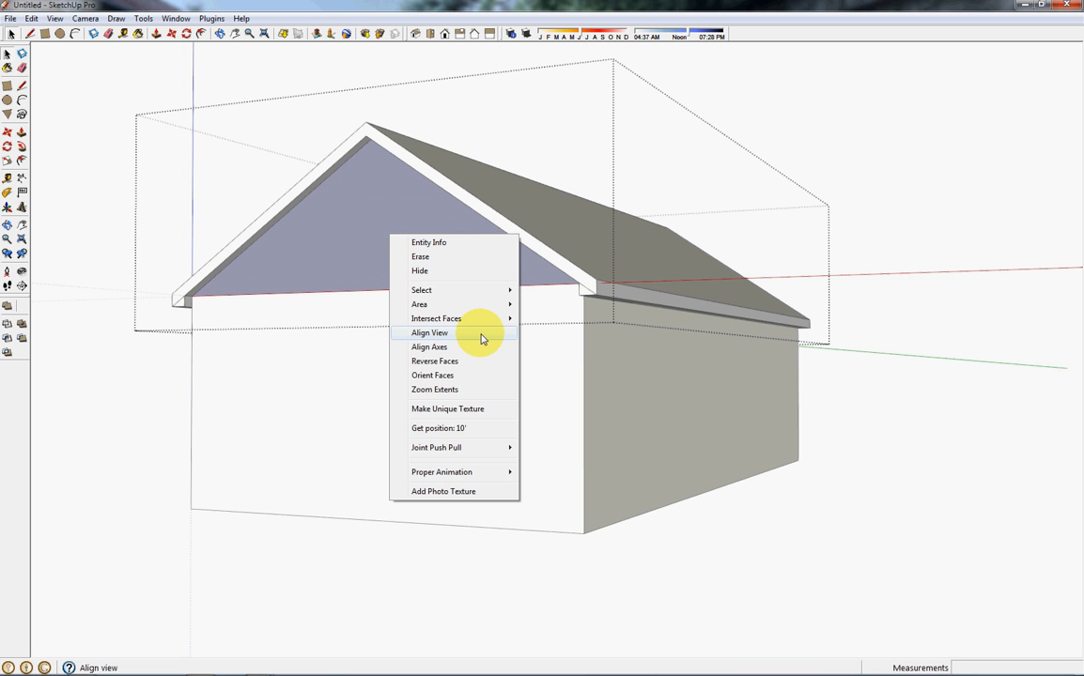
click(429, 332)
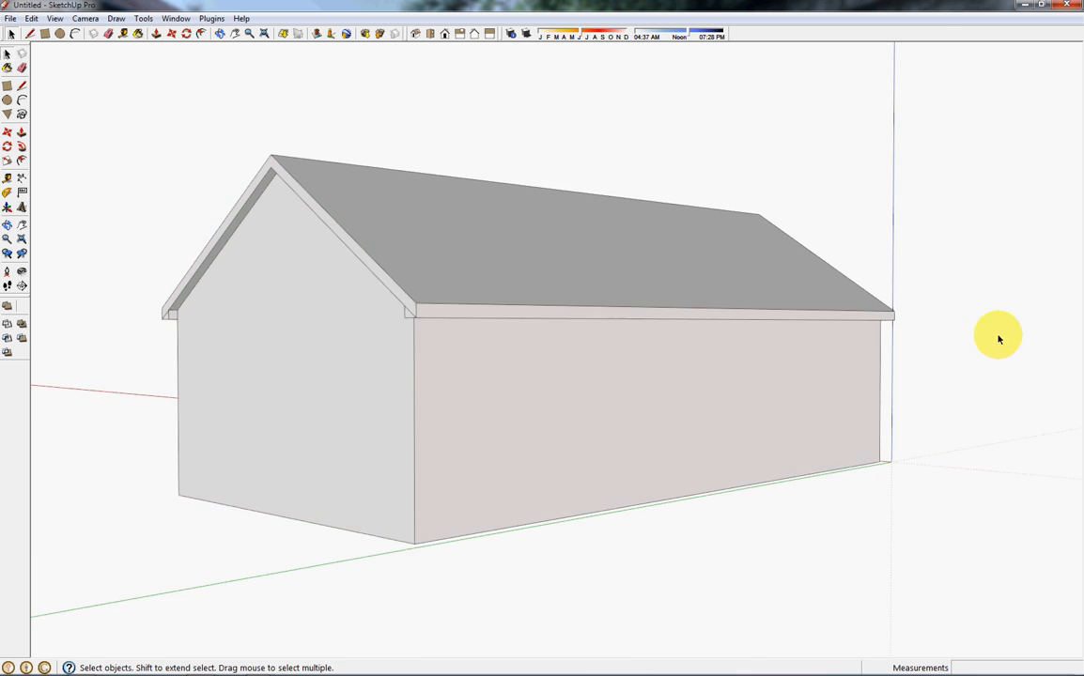
drag(999, 338, 841, 322)
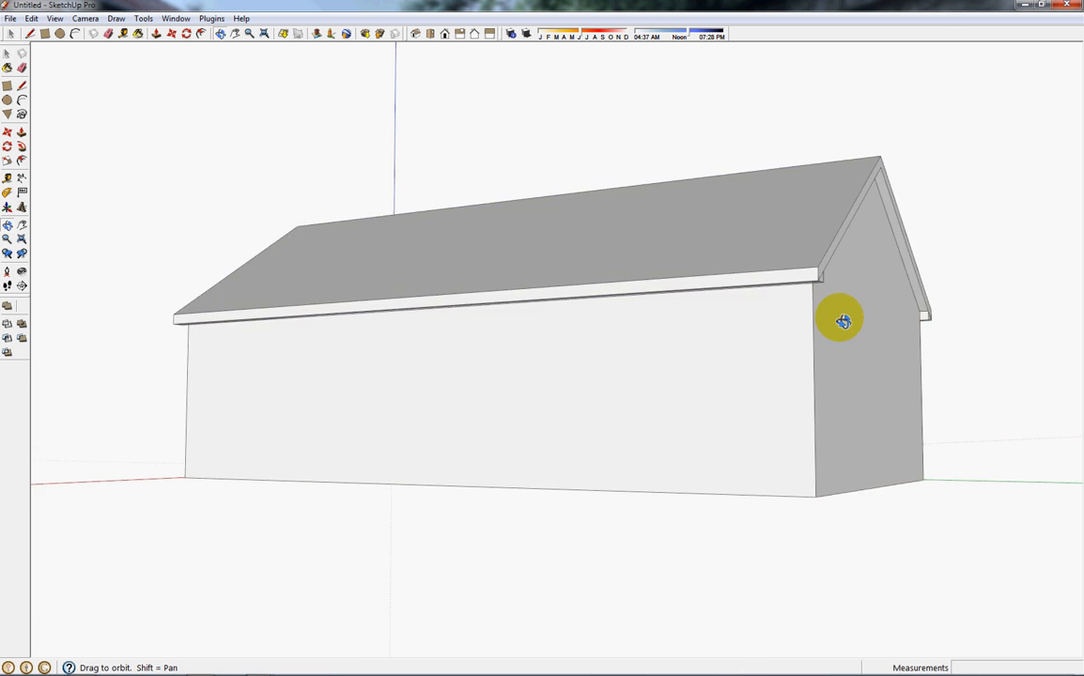
drag(843, 321, 432, 350)
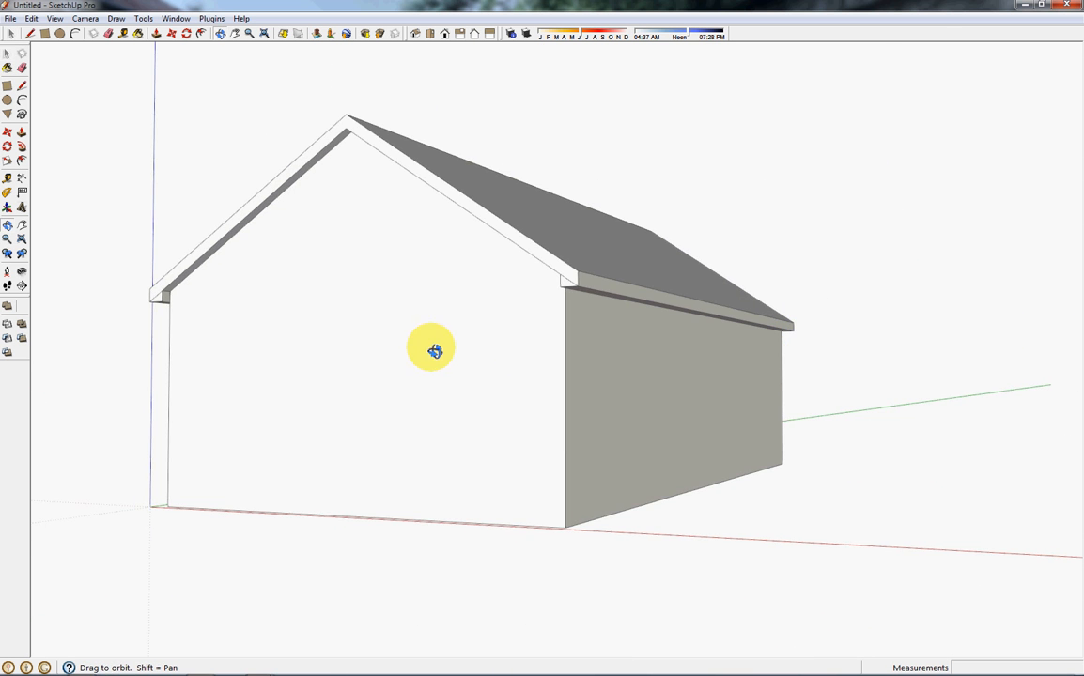
drag(432, 349, 761, 352)
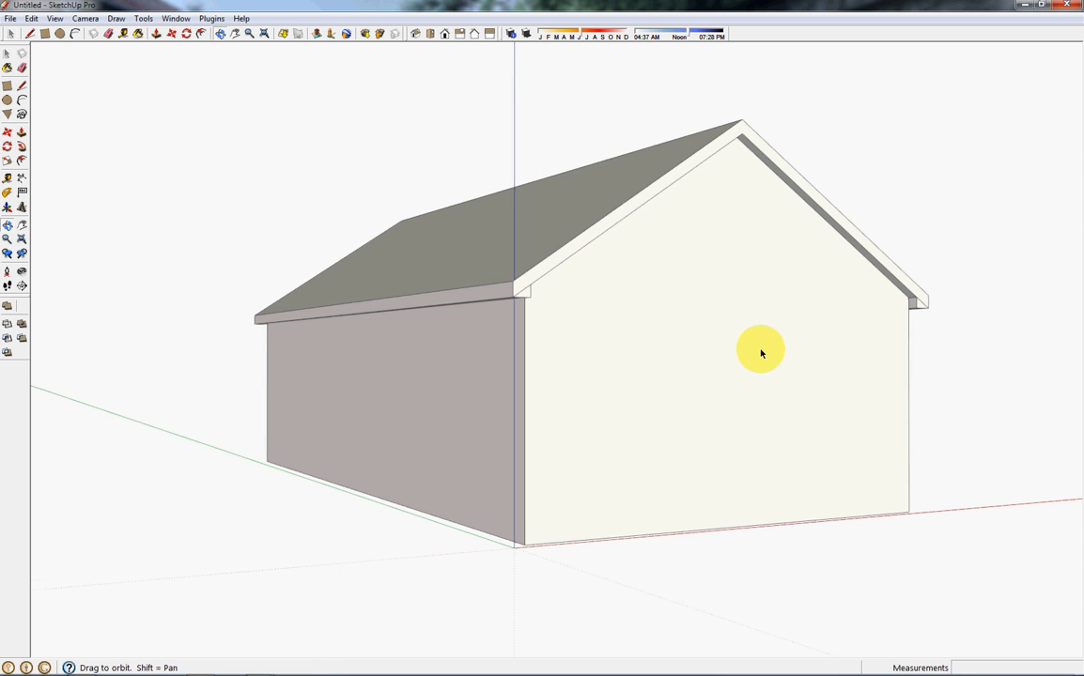
click(8, 53)
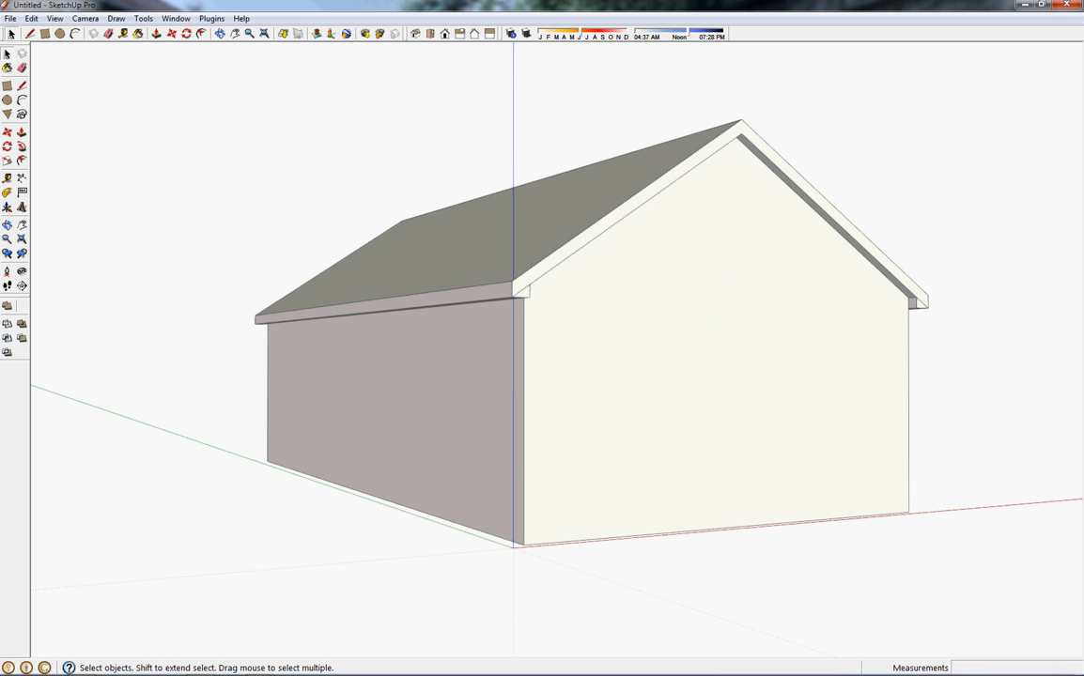